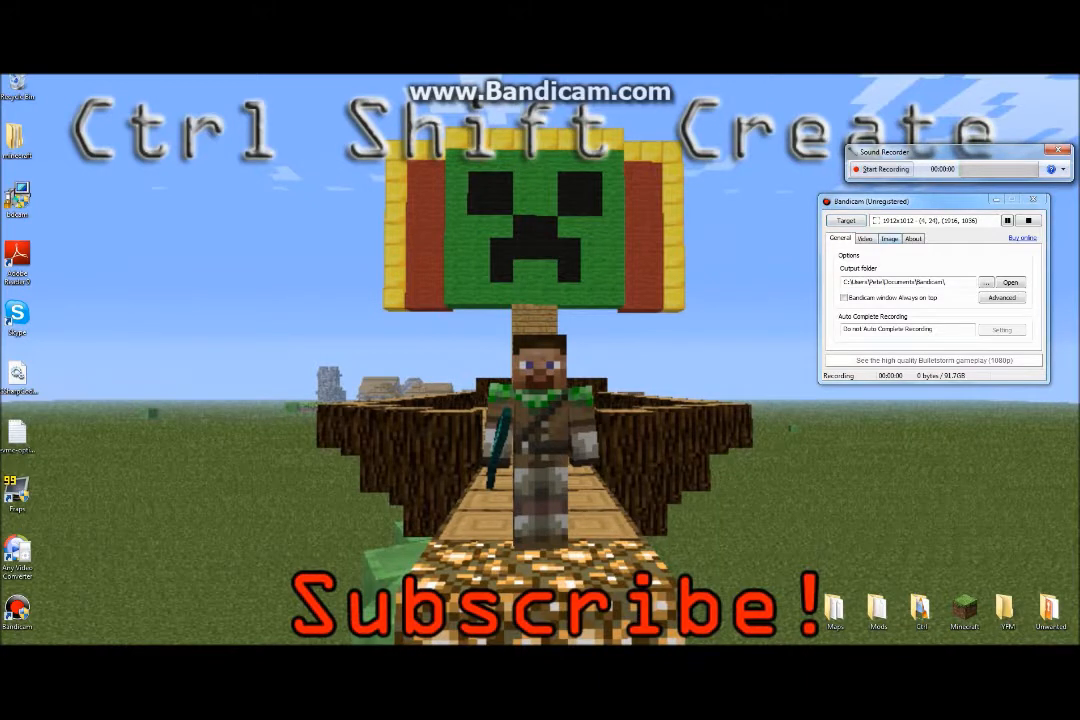
# Launch 7-Zip File Manager showing the Maps folder with the downloaded mod archives.
pyautogui.click(885, 169)
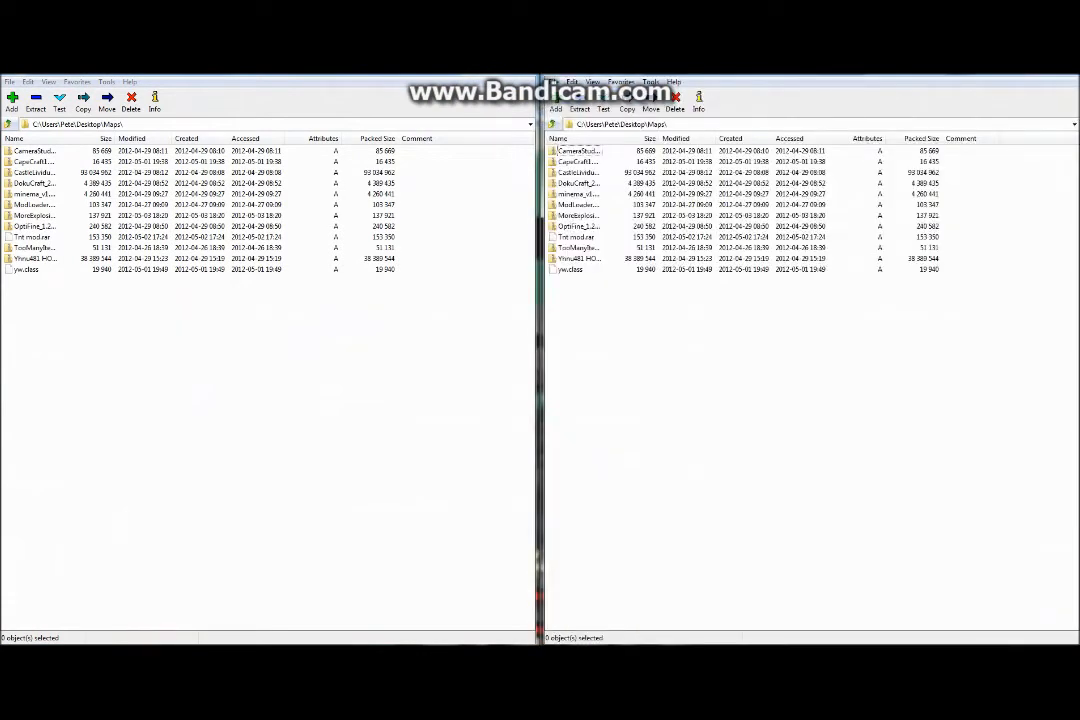
# Browse to .minecraft\bin, open minecraft.jar and delete its META-INF folder.
pyautogui.press('ctrl+a')
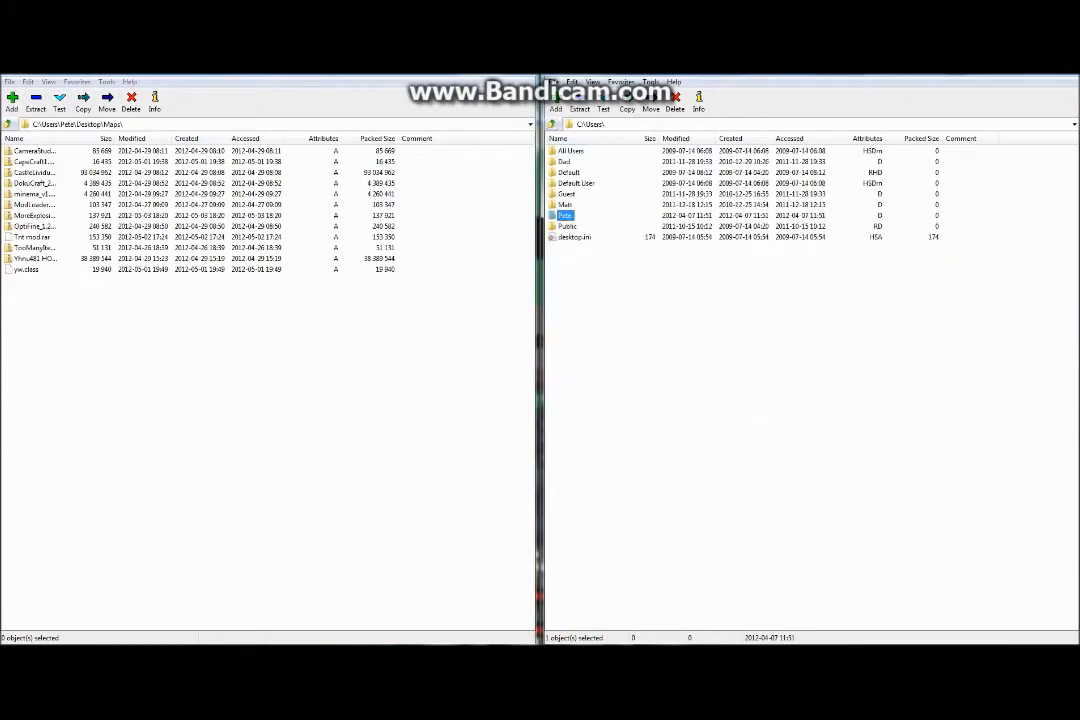
pyautogui.doubleClick(565, 215)
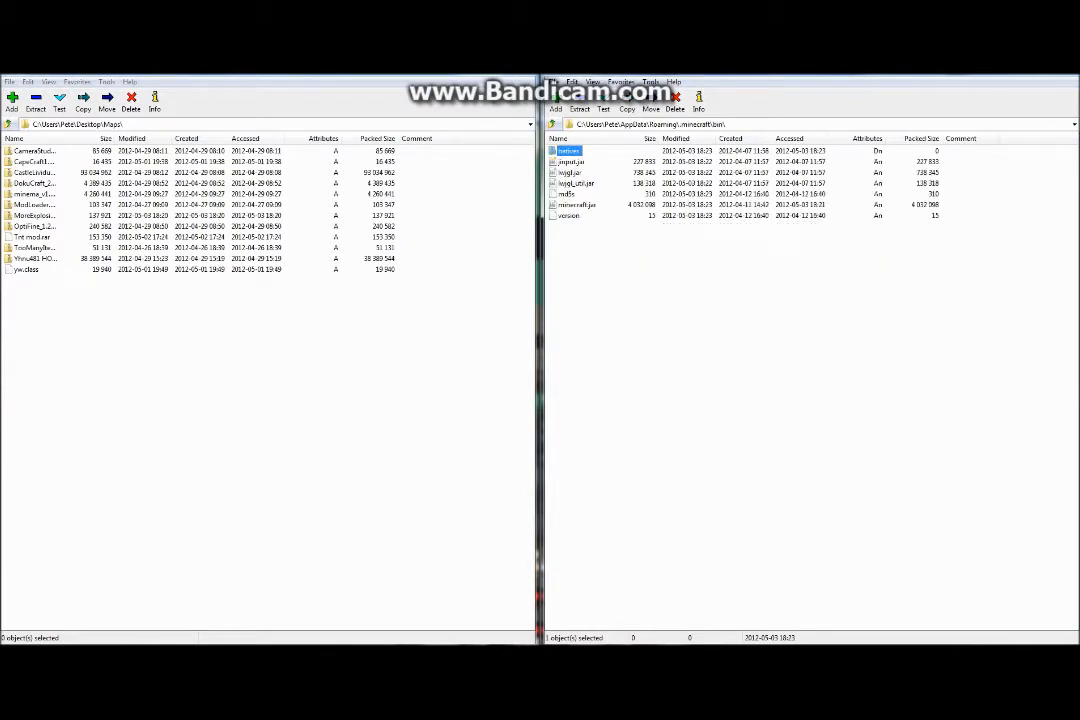
pyautogui.doubleClick(575, 205)
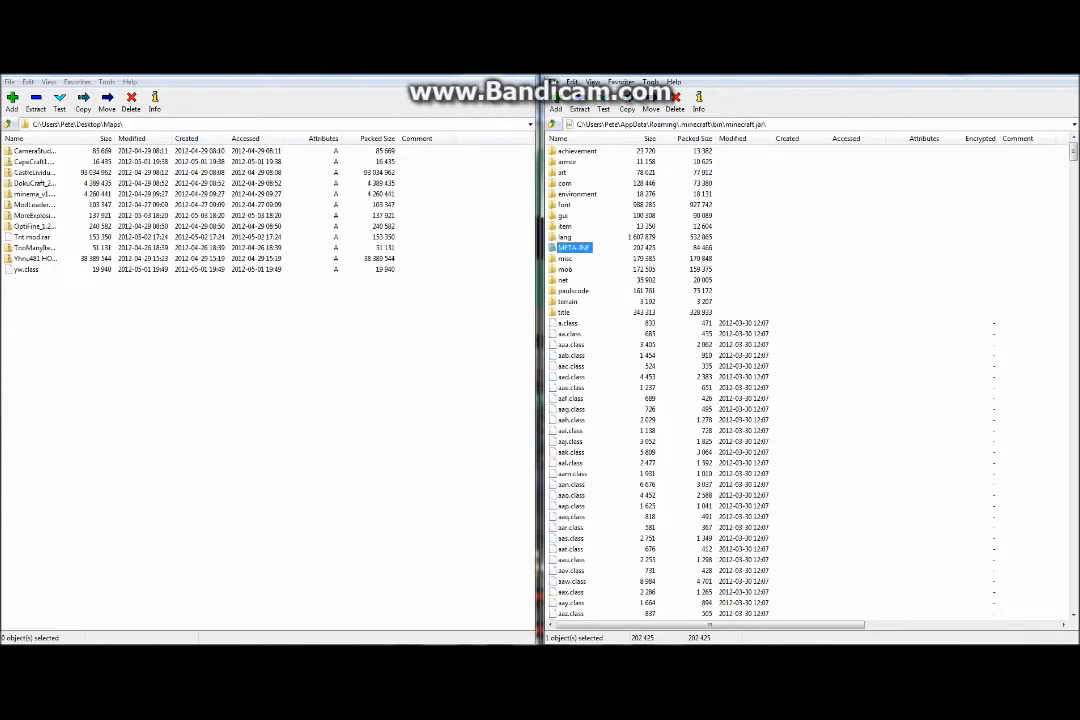
pyautogui.click(675, 103)
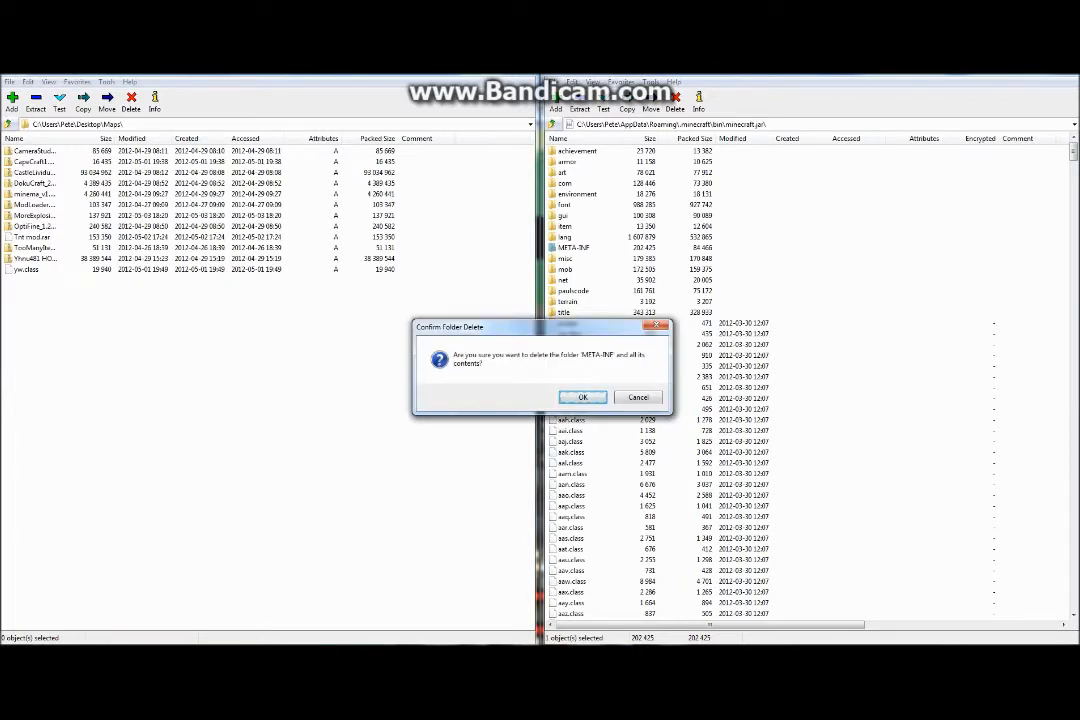
pyautogui.click(583, 397)
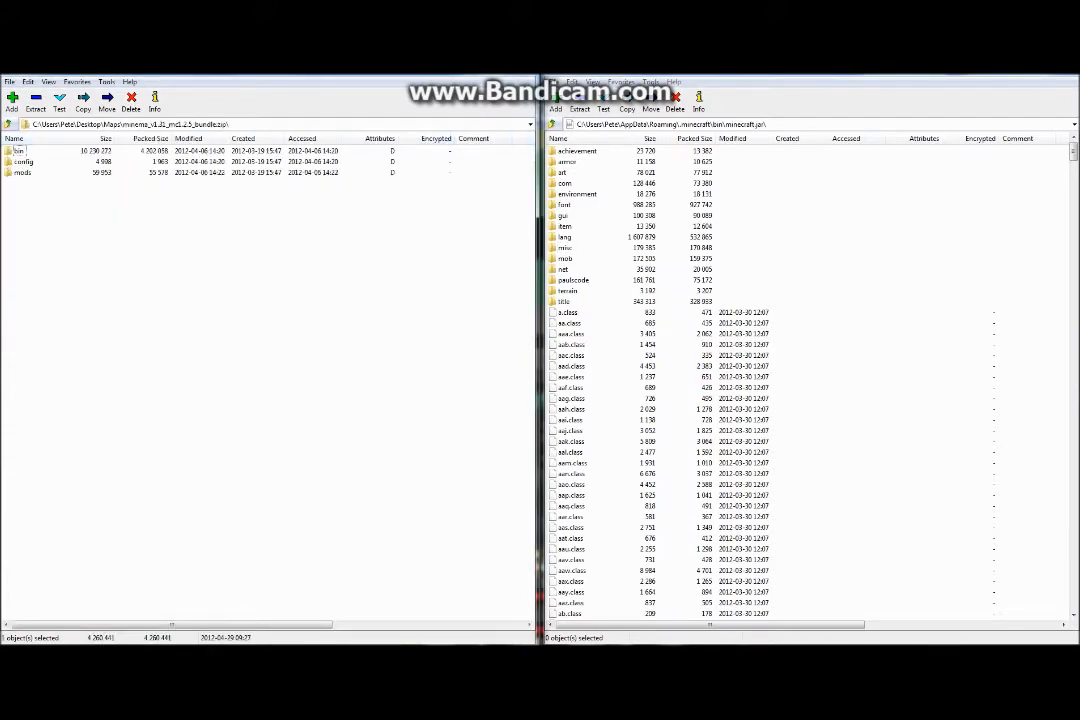
# Copy x264.exe from the Minema bundle's bin folder into .minecraft\bin.
pyautogui.doubleClick(18, 150)
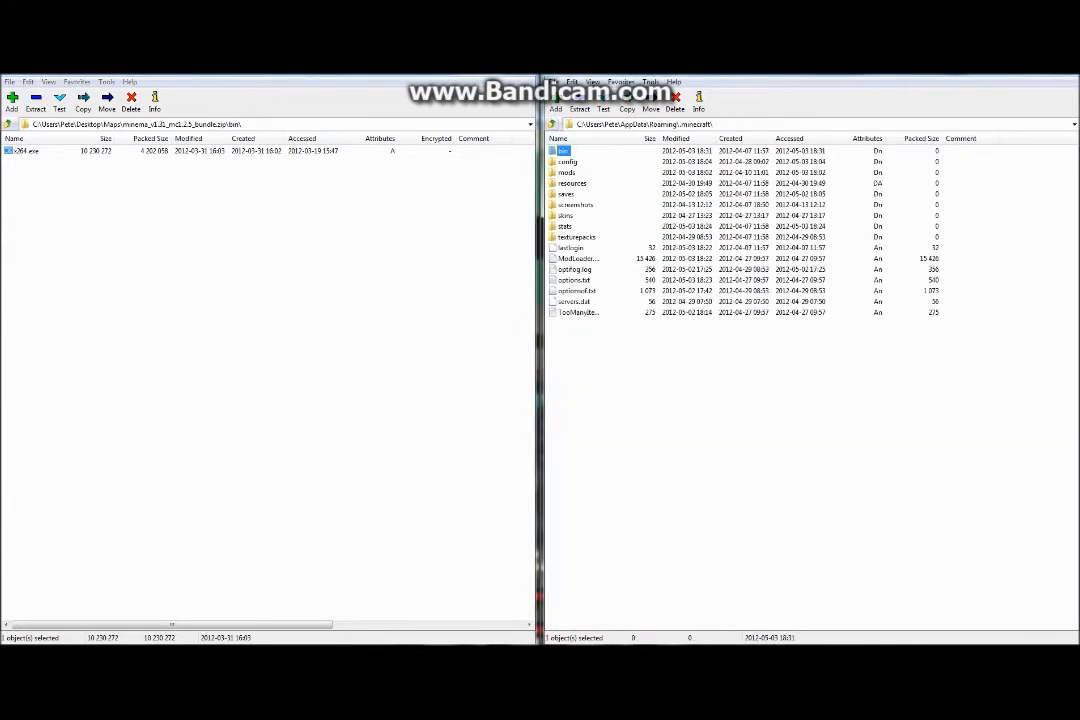
pyautogui.click(567, 161)
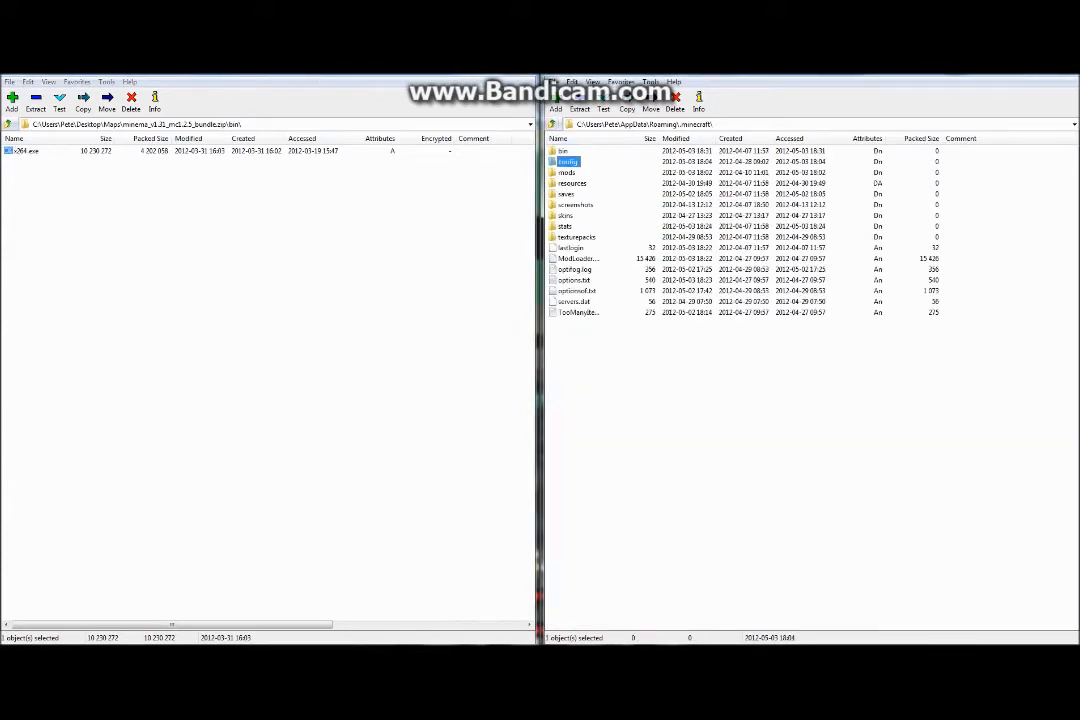
pyautogui.doubleClick(566, 161)
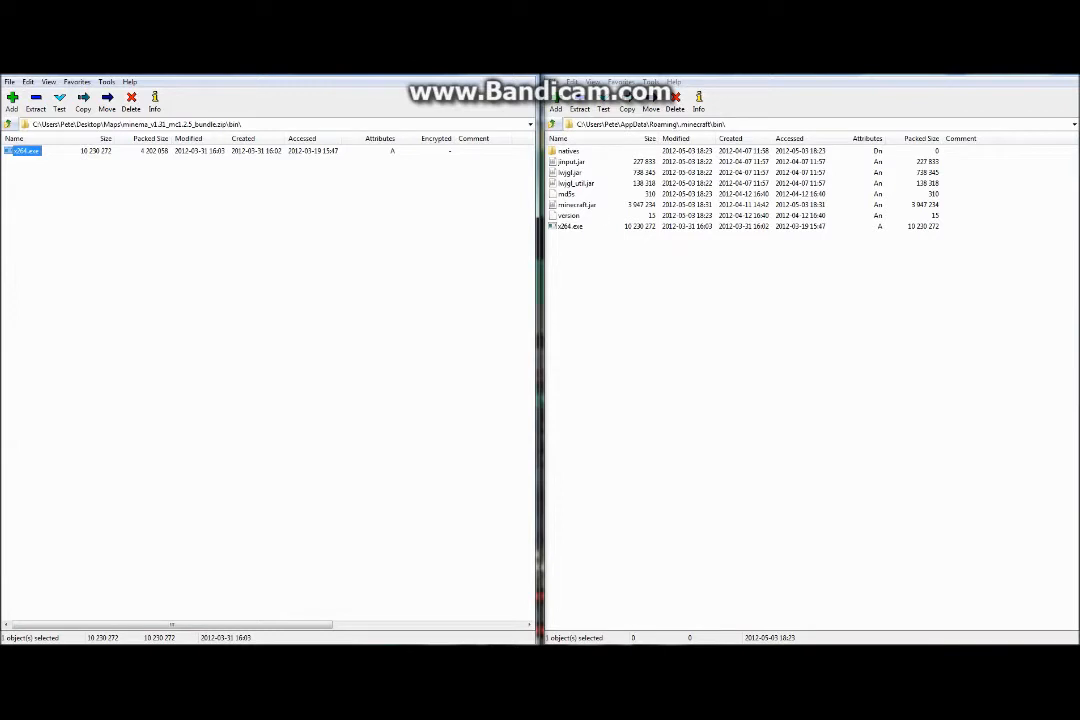
pyautogui.click(568, 151)
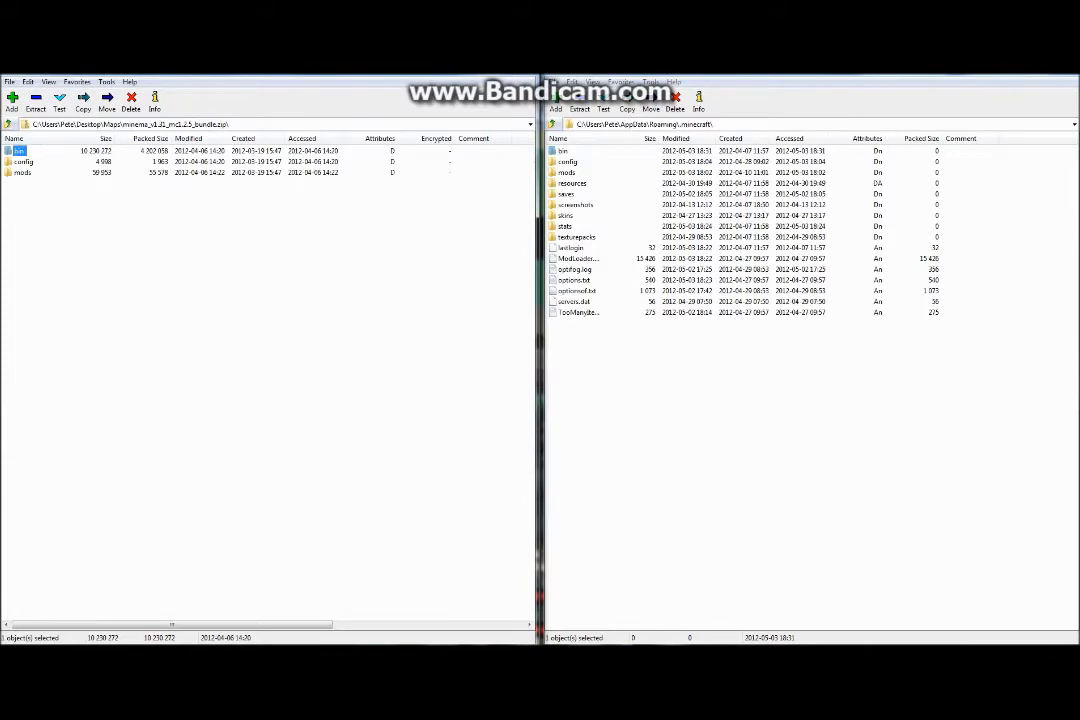
# Copy minema.cfg from the bundle's config folder into .minecraft\config.
pyautogui.doubleClick(22, 161)
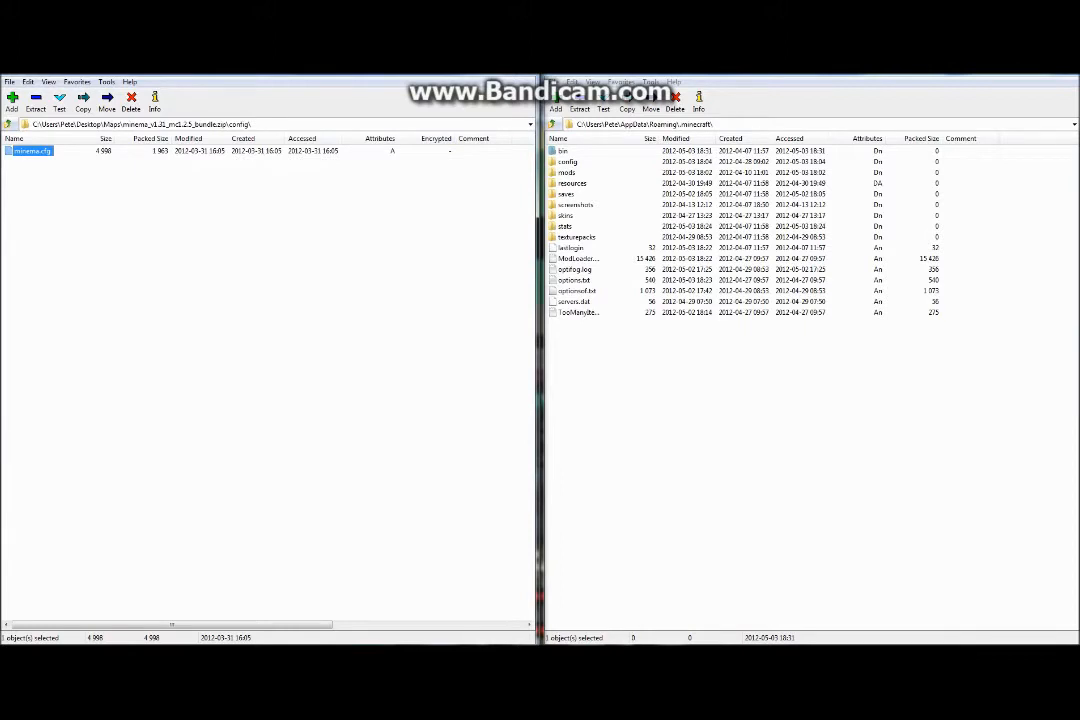
pyautogui.click(567, 161)
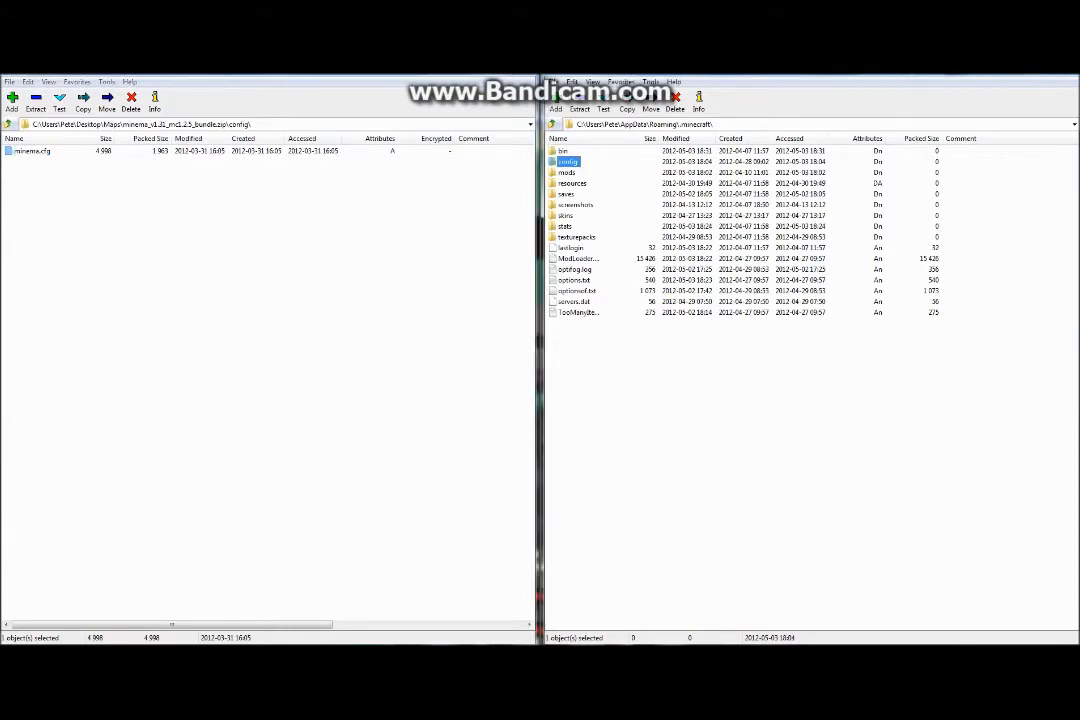
pyautogui.doubleClick(568, 161)
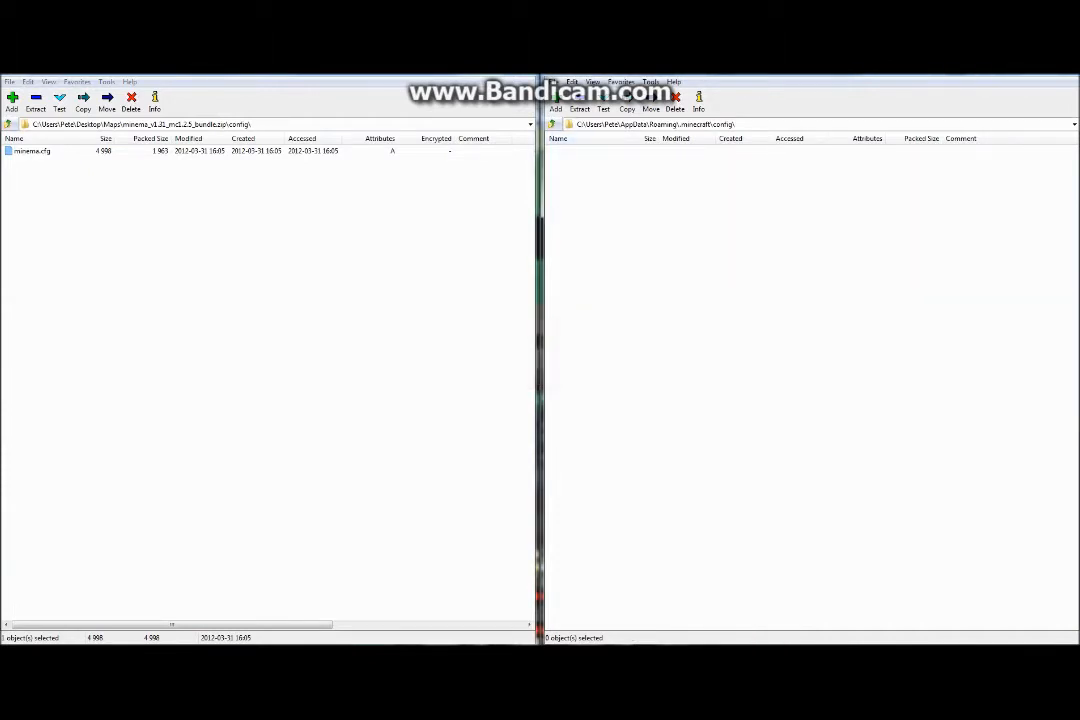
pyautogui.click(32, 150)
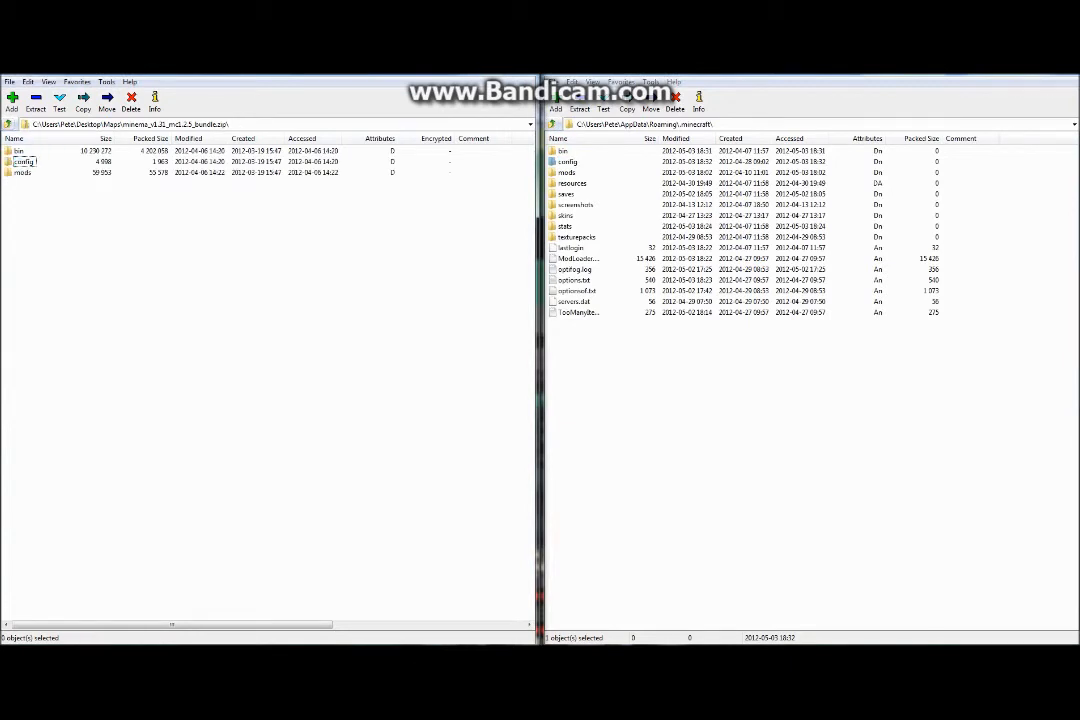
# Copy the Minema mod file from the bundle's mods folder into .minecraft\mods, returning to Maps.
pyautogui.doubleClick(22, 172)
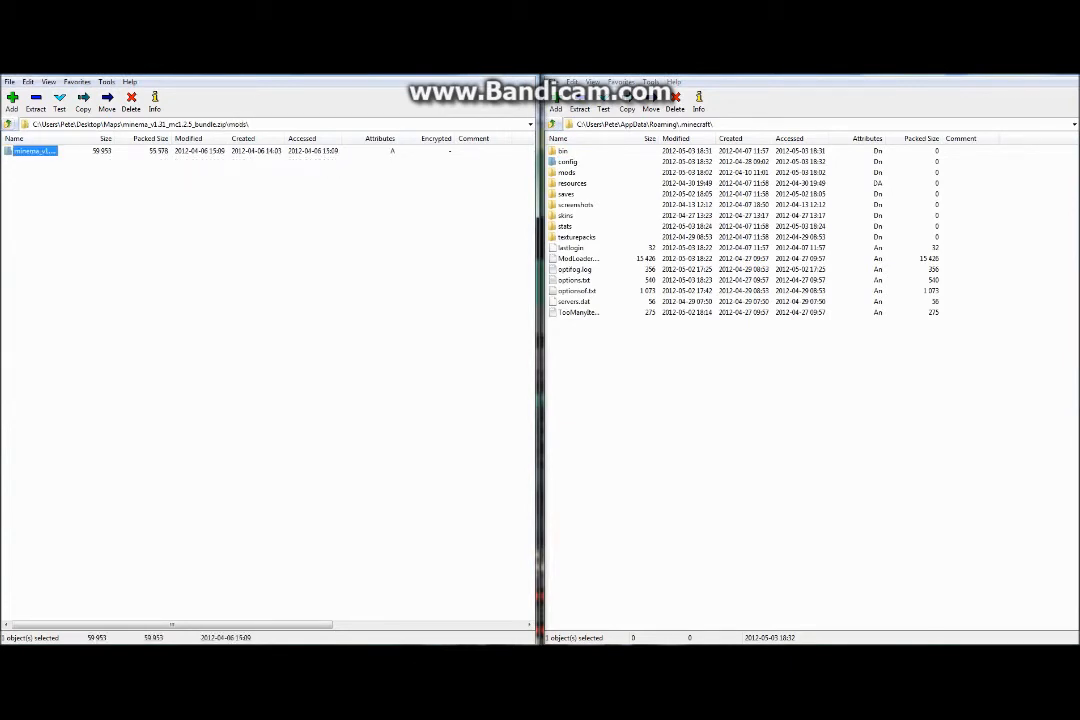
pyautogui.doubleClick(35, 150)
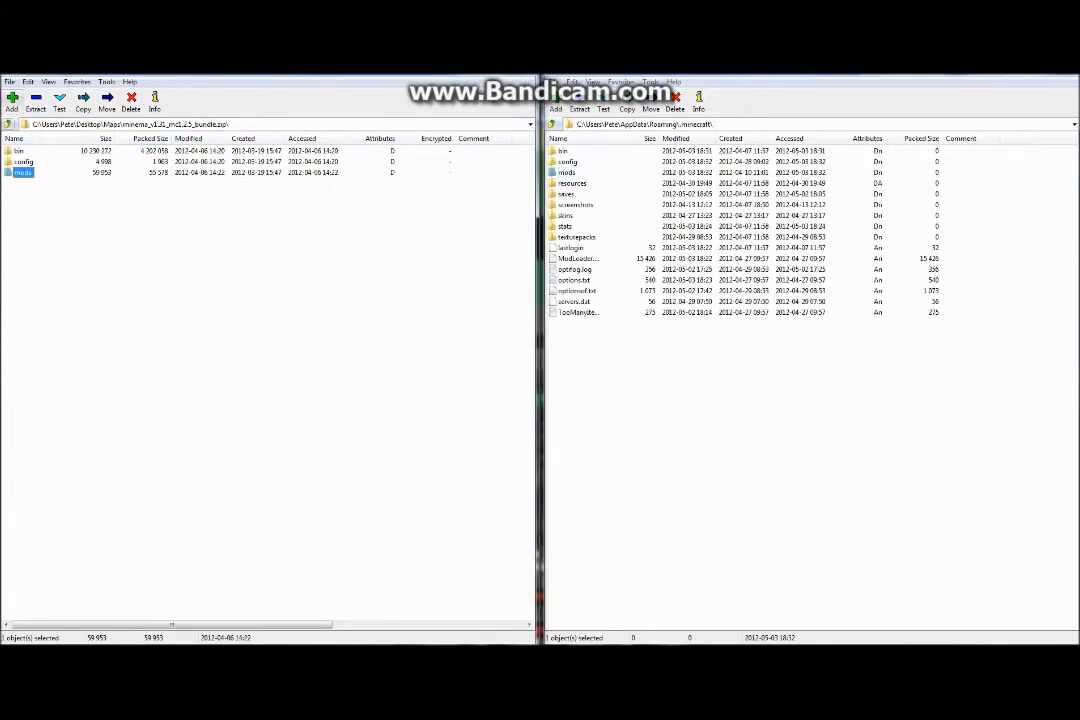
pyautogui.doubleClick(563, 151)
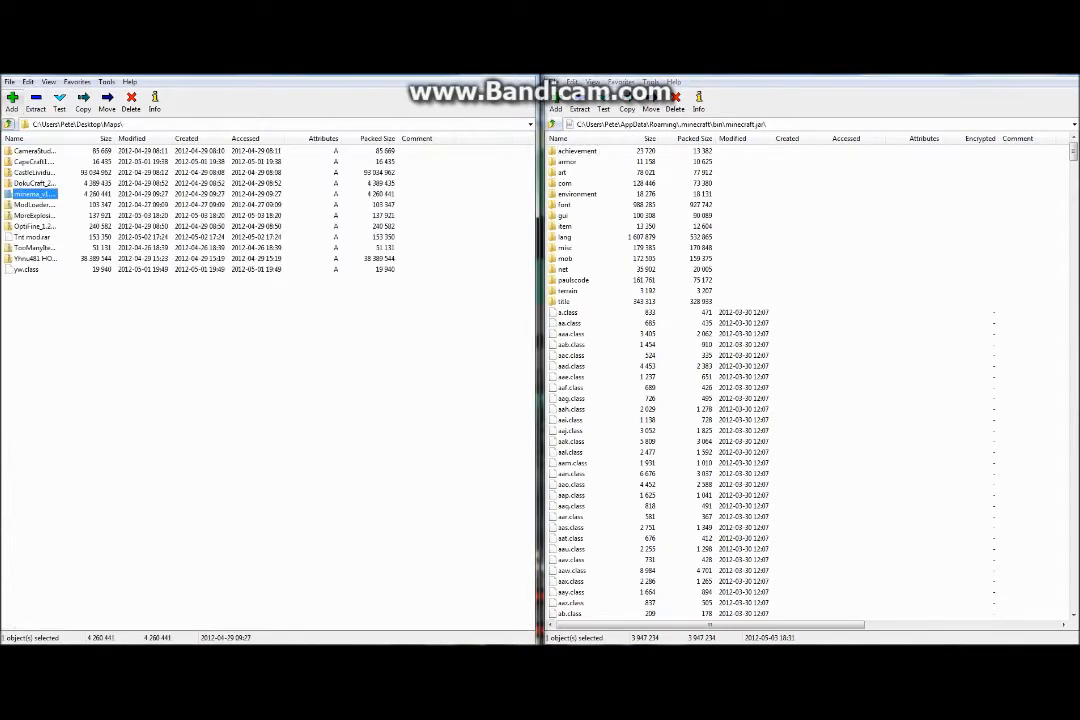
# Add all ModLoader class files into minecraft.jar, then log in to Minecraft 1.2.5.
pyautogui.doubleClick(35, 194)
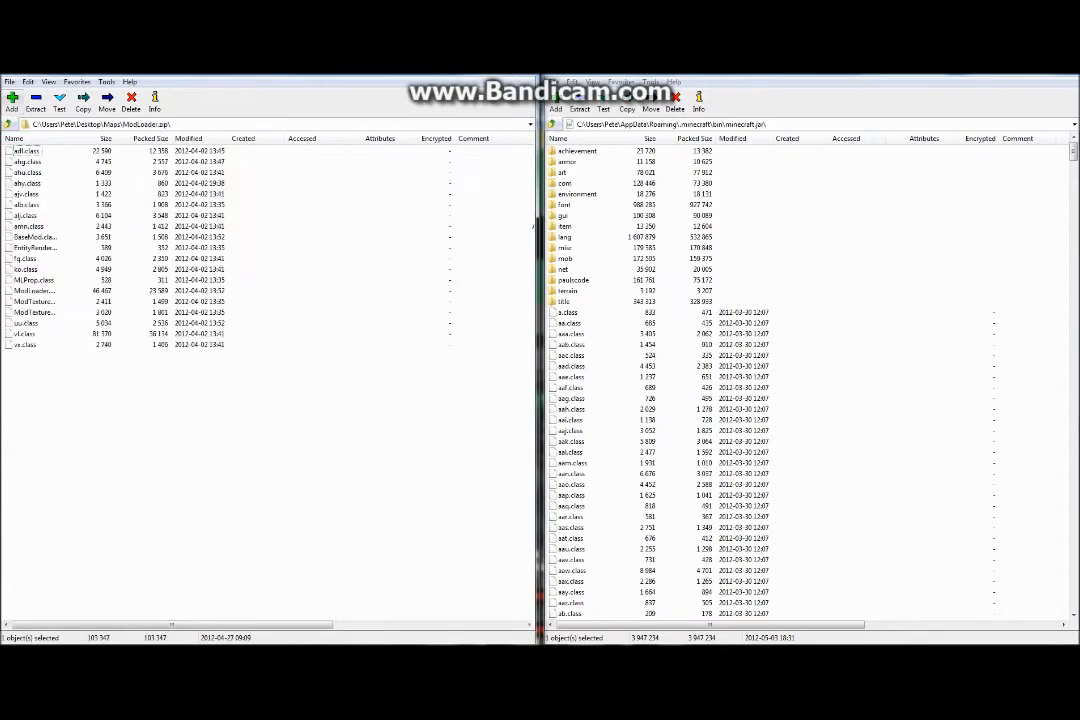
pyautogui.press('ctrl+a')
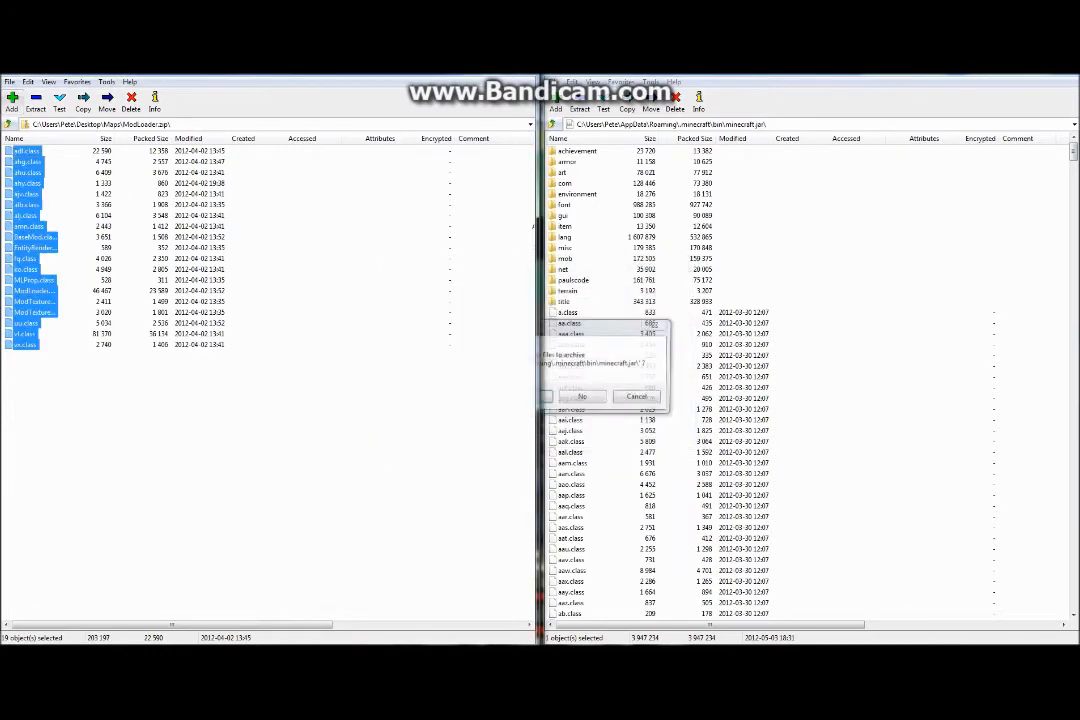
pyautogui.click(581, 397)
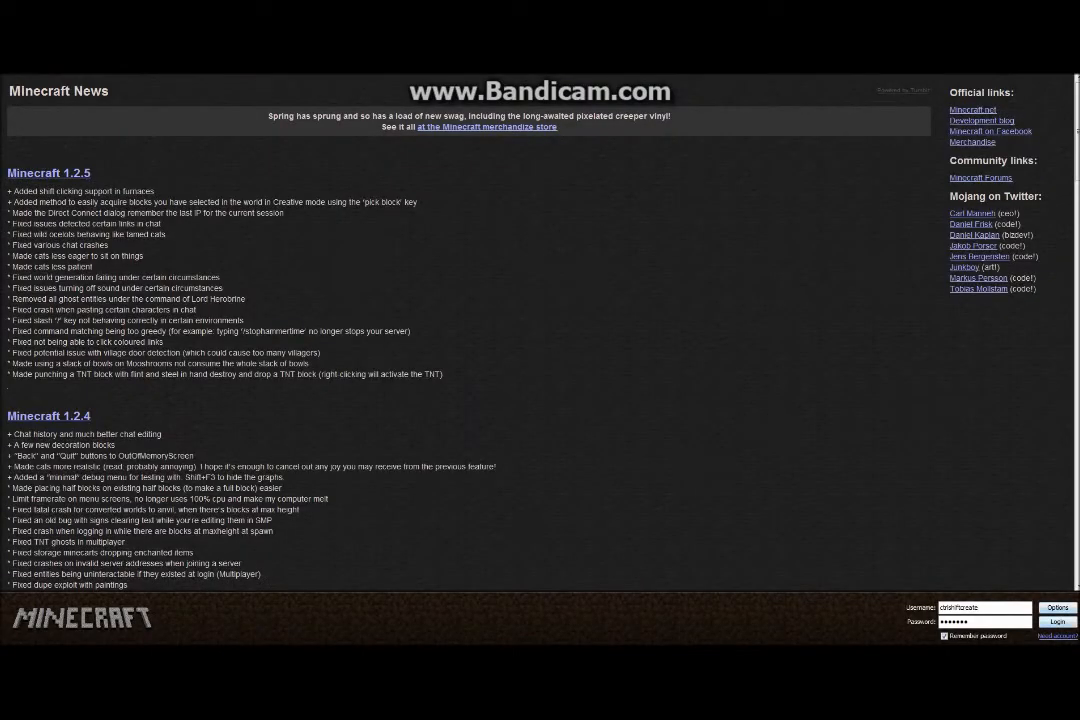
pyautogui.click(1057, 622)
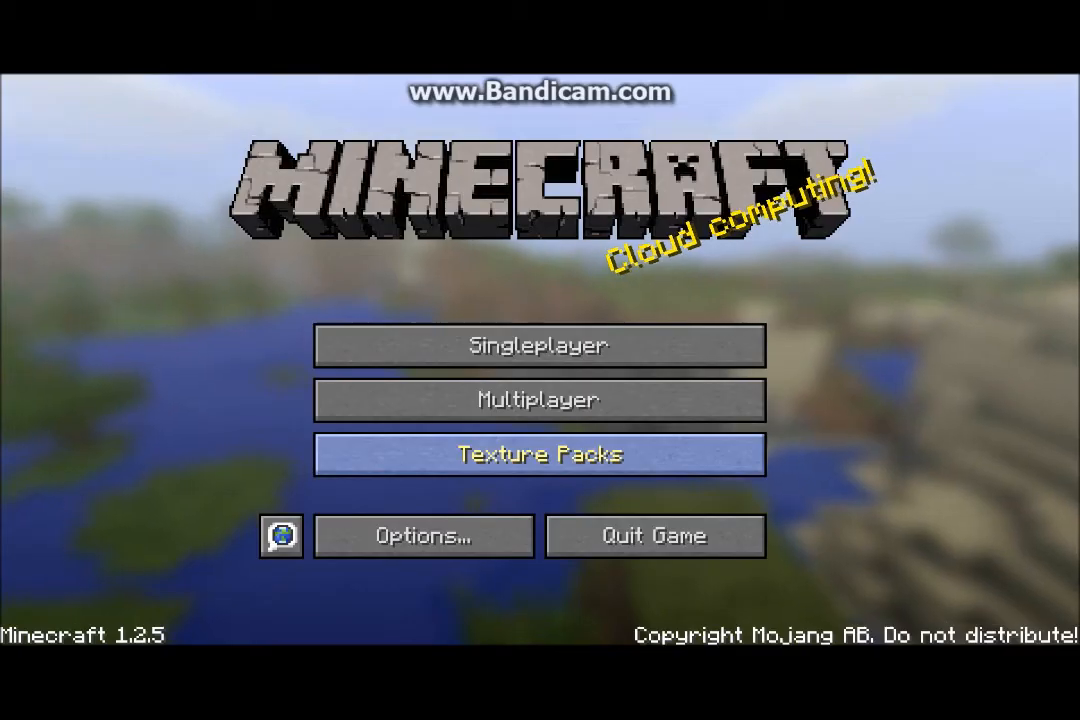
pyautogui.moveTo(539, 345)
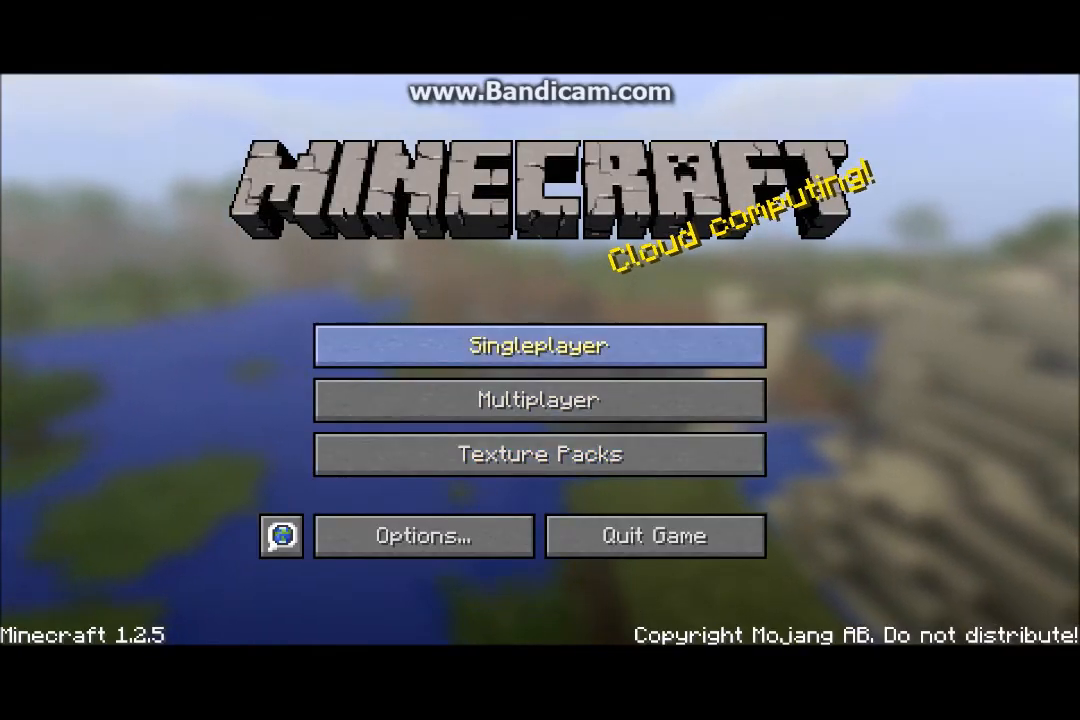
# Create and enter a new Creative-mode world named 'Minema'.
pyautogui.click(539, 346)
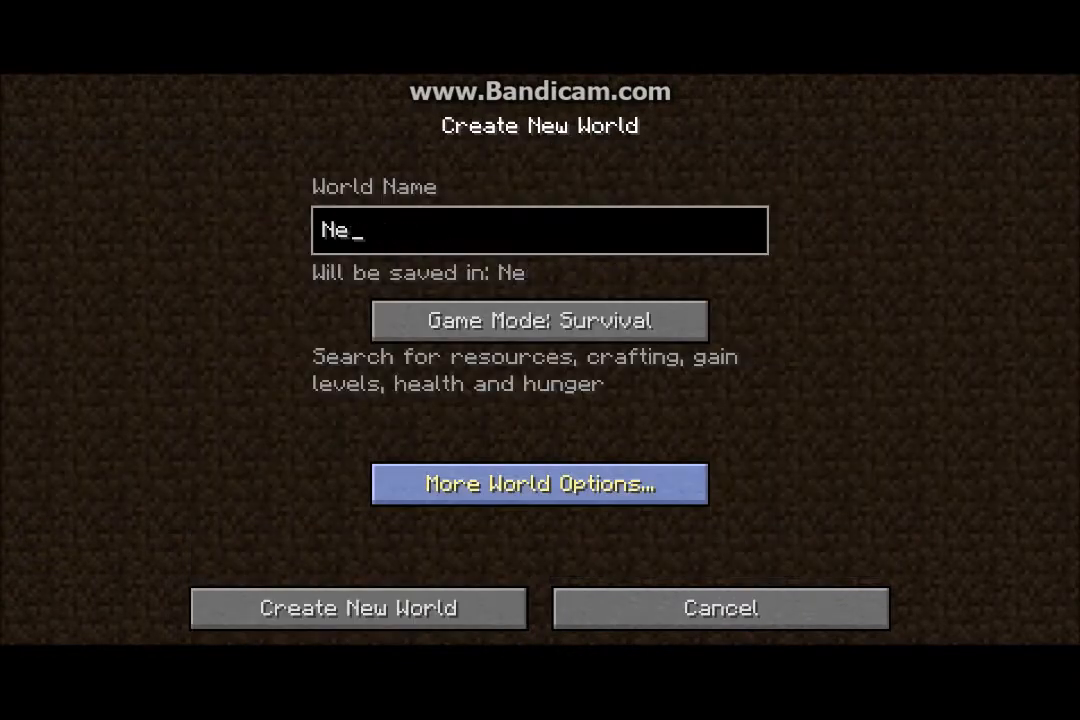
pyautogui.write('Minecra')
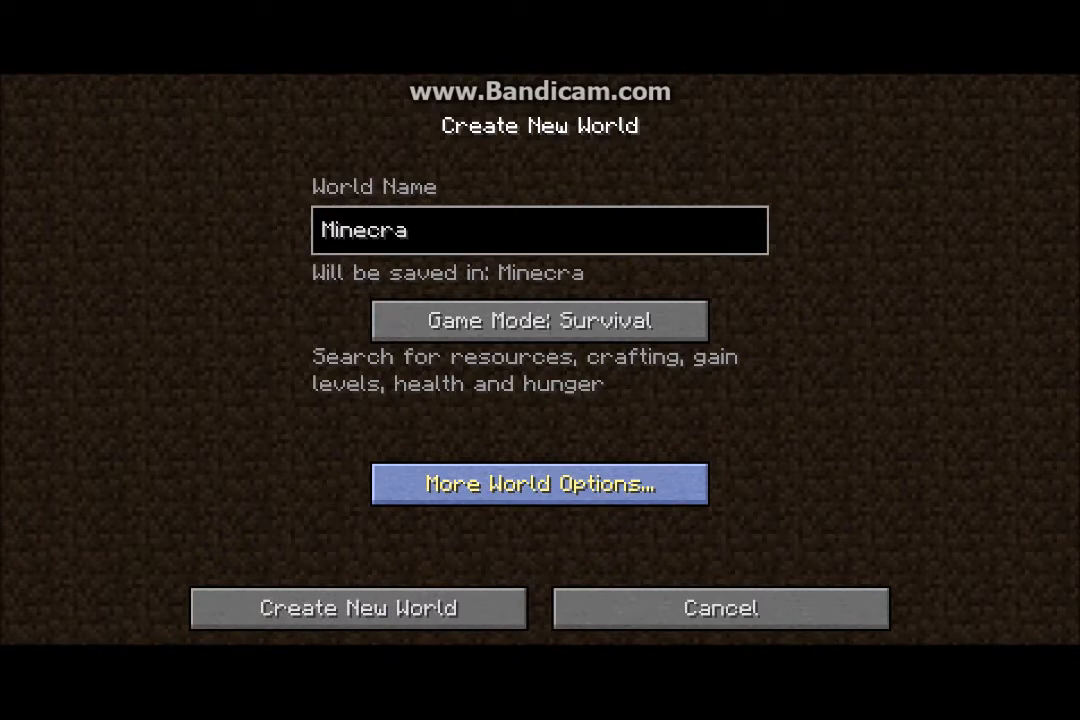
pyautogui.press('BackSpace')
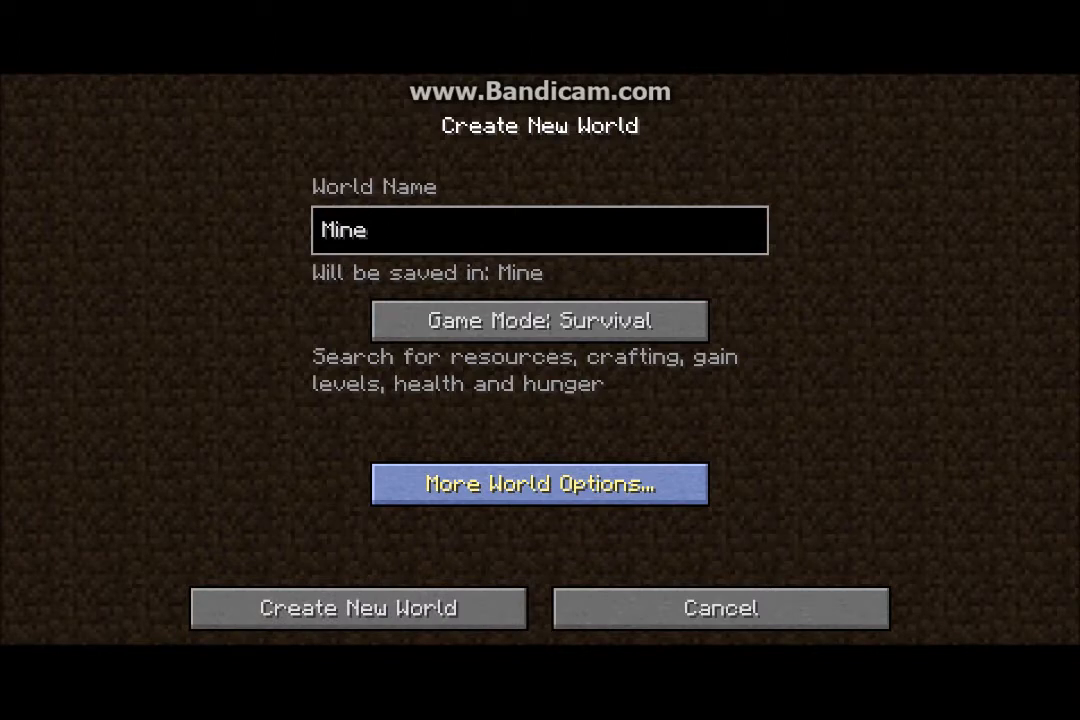
pyautogui.write('ma')
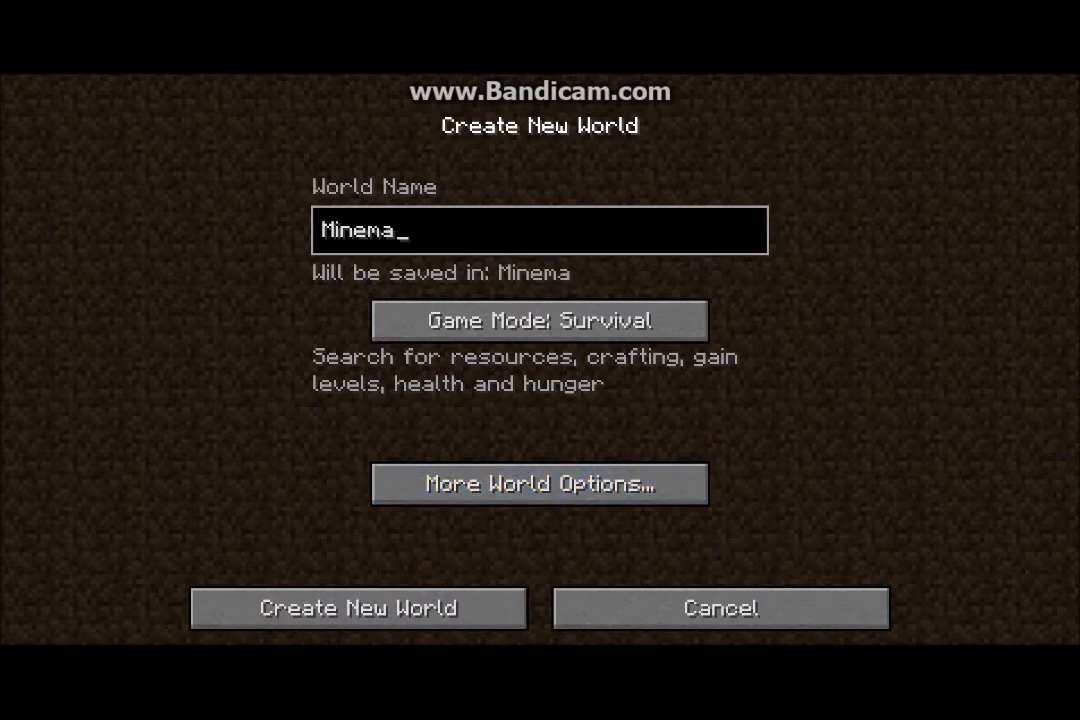
pyautogui.click(539, 320)
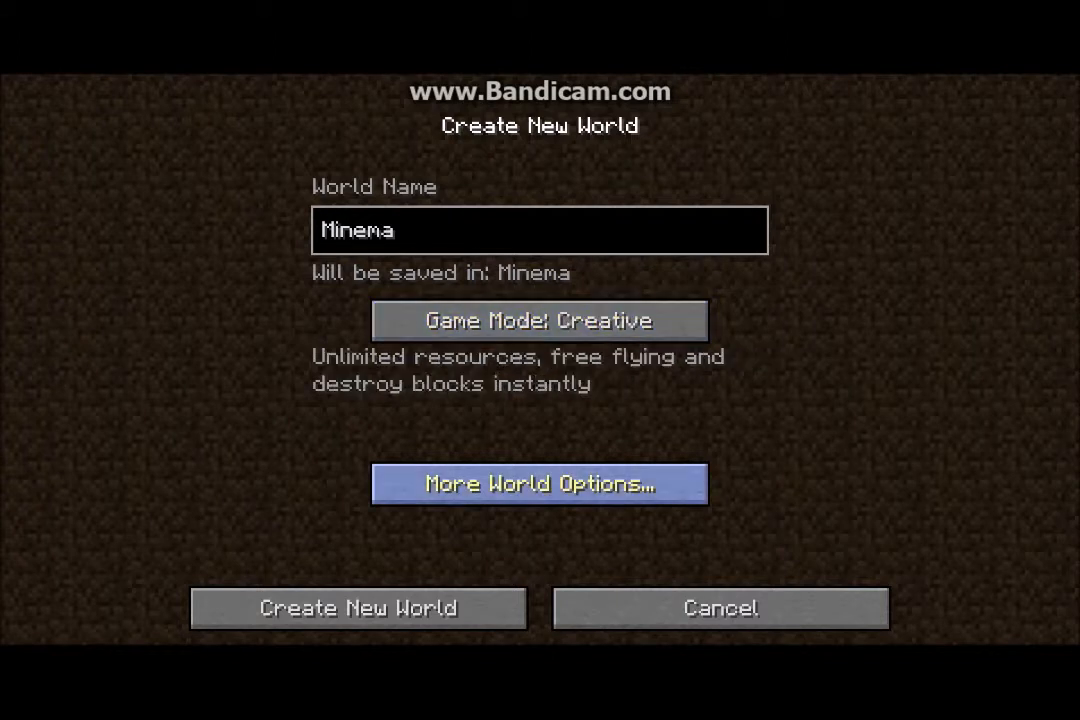
pyautogui.click(358, 608)
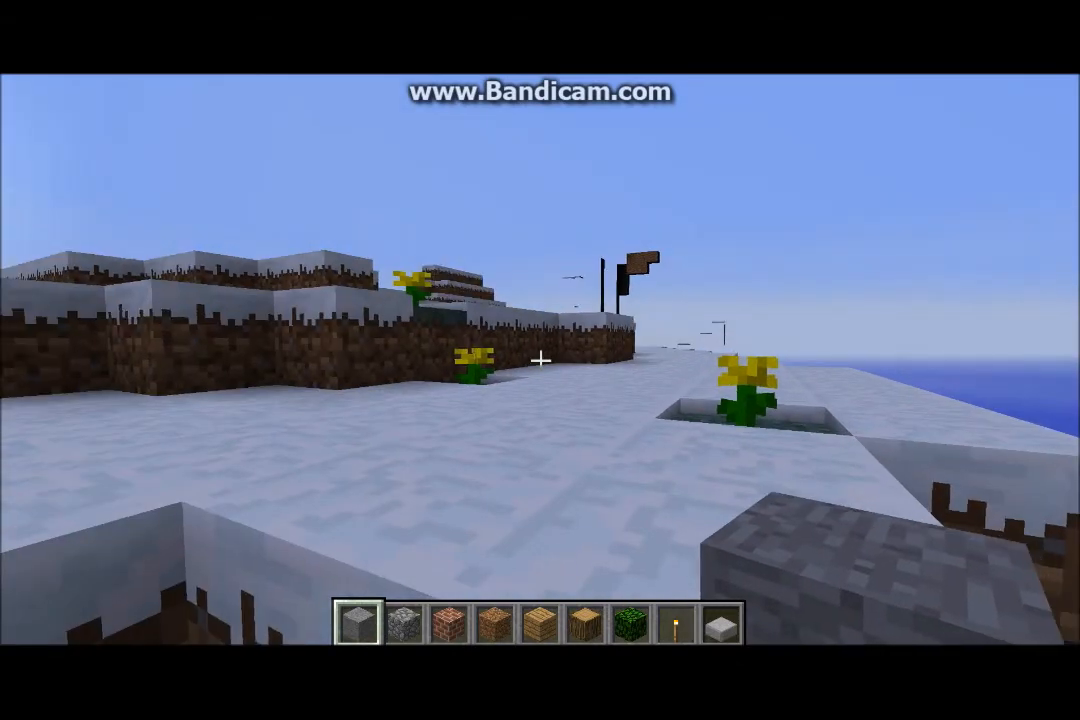
pyautogui.moveTo(540, 360)
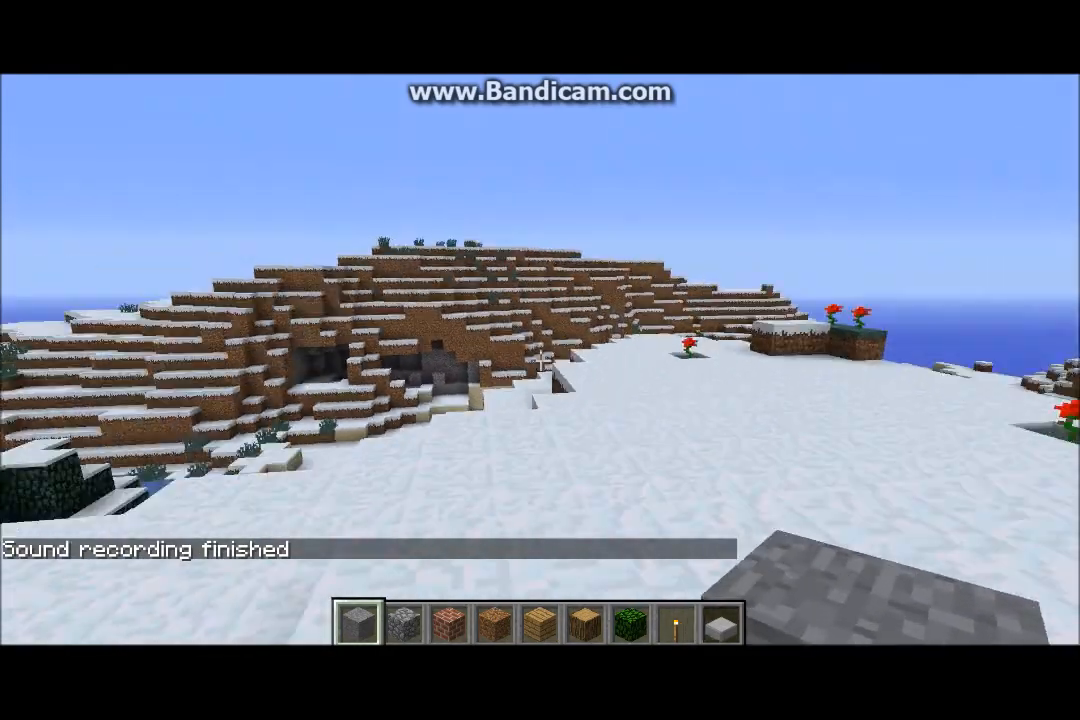
# Pause the game and choose Save and Quit to Title.
pyautogui.press('Escape')
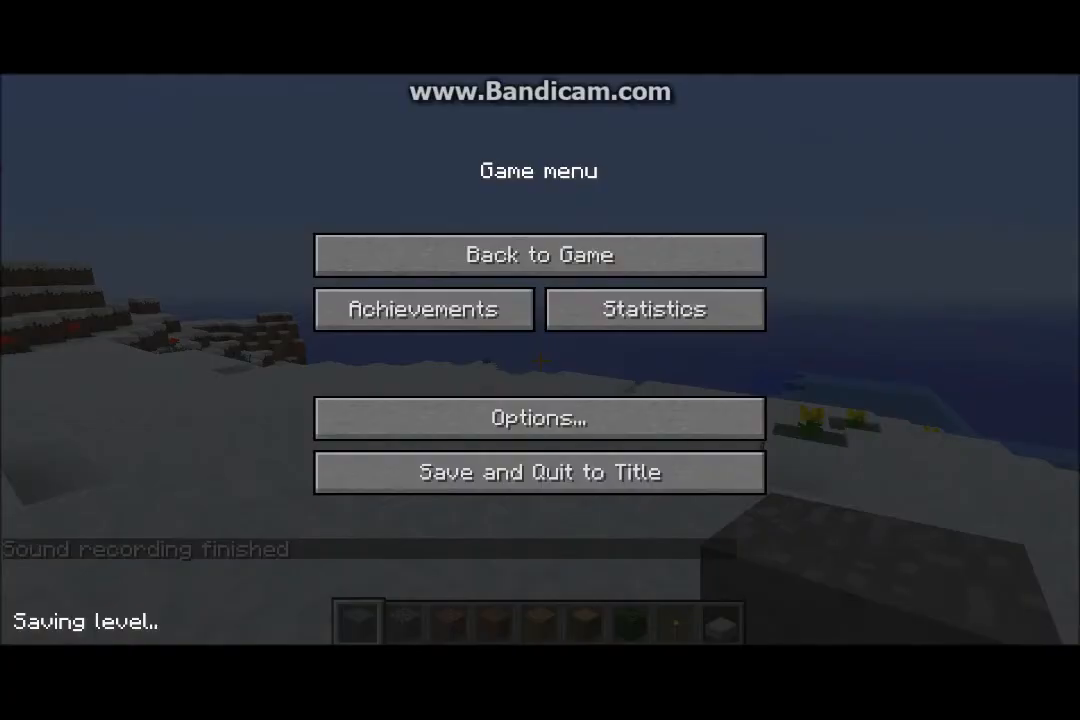
pyautogui.click(538, 472)
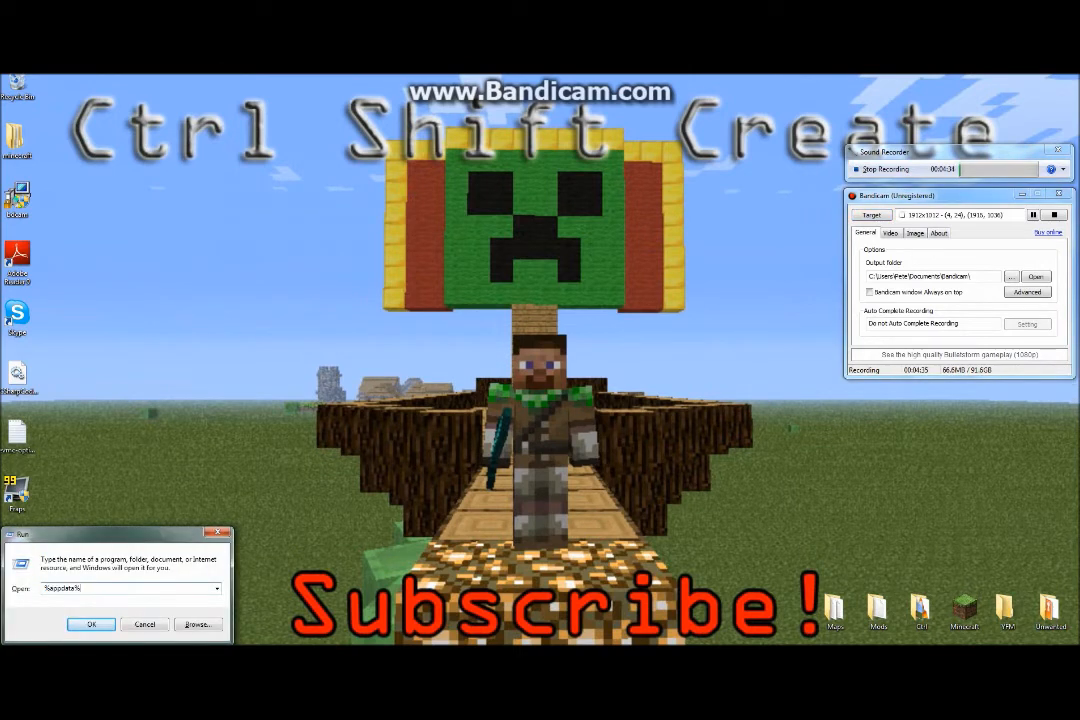
# Play capture.mp4 from .minecraft\movies\2012-05-03_18.33.37.
pyautogui.click(91, 623)
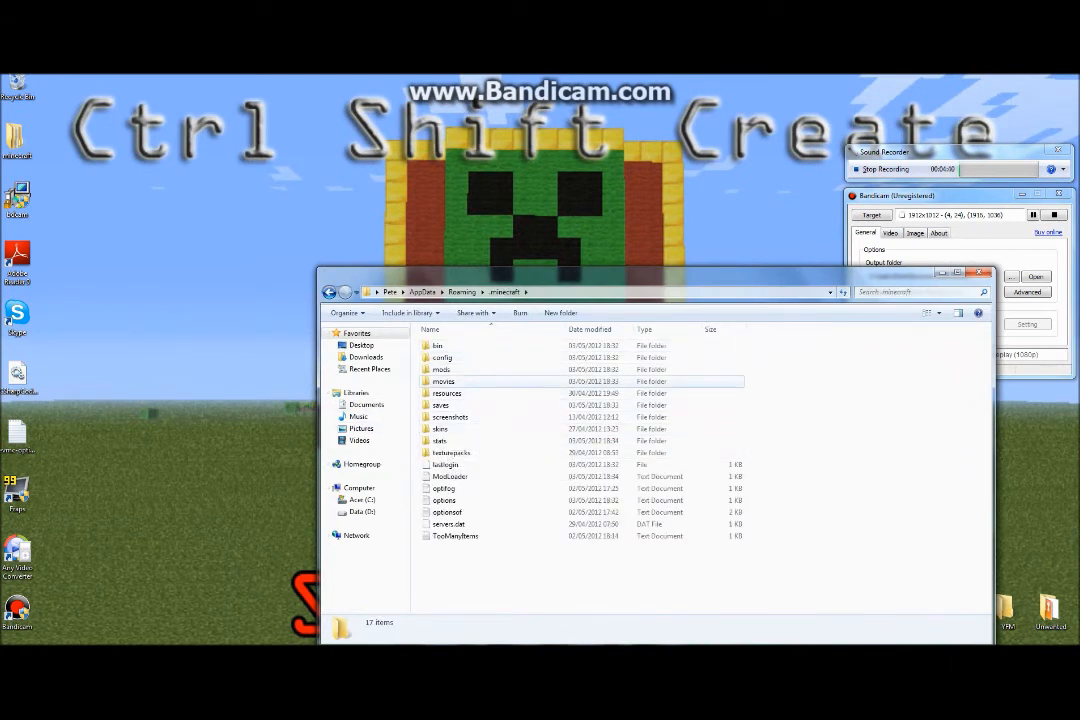
pyautogui.doubleClick(443, 381)
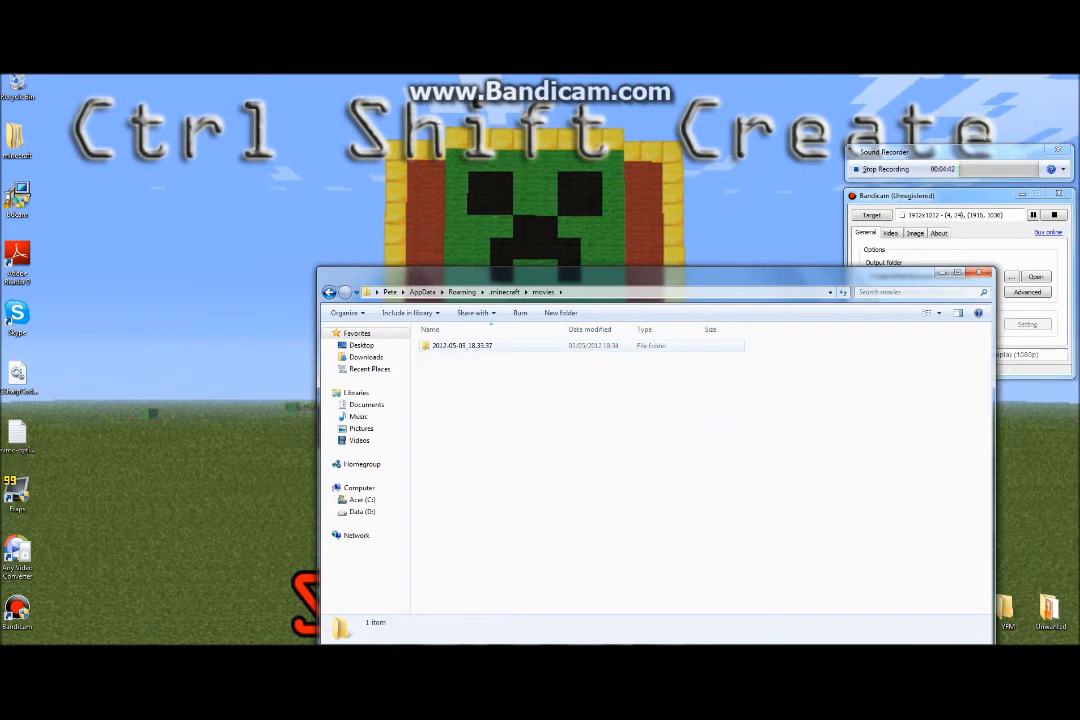
pyautogui.doubleClick(461, 345)
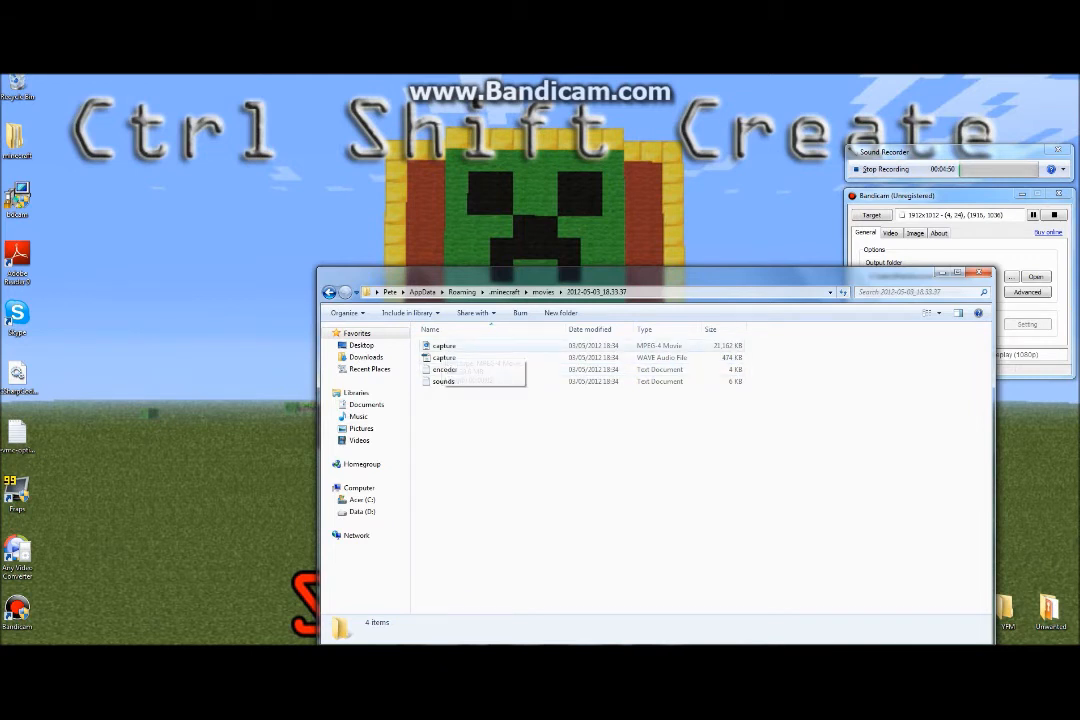
pyautogui.click(443, 345)
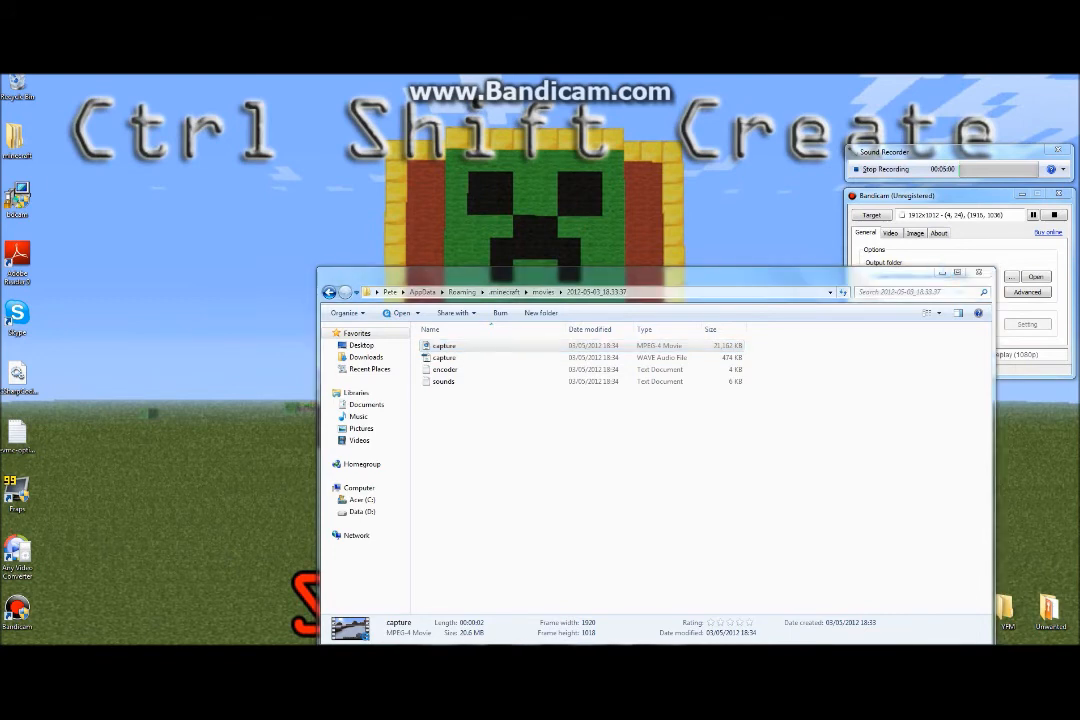
pyautogui.doubleClick(443, 345)
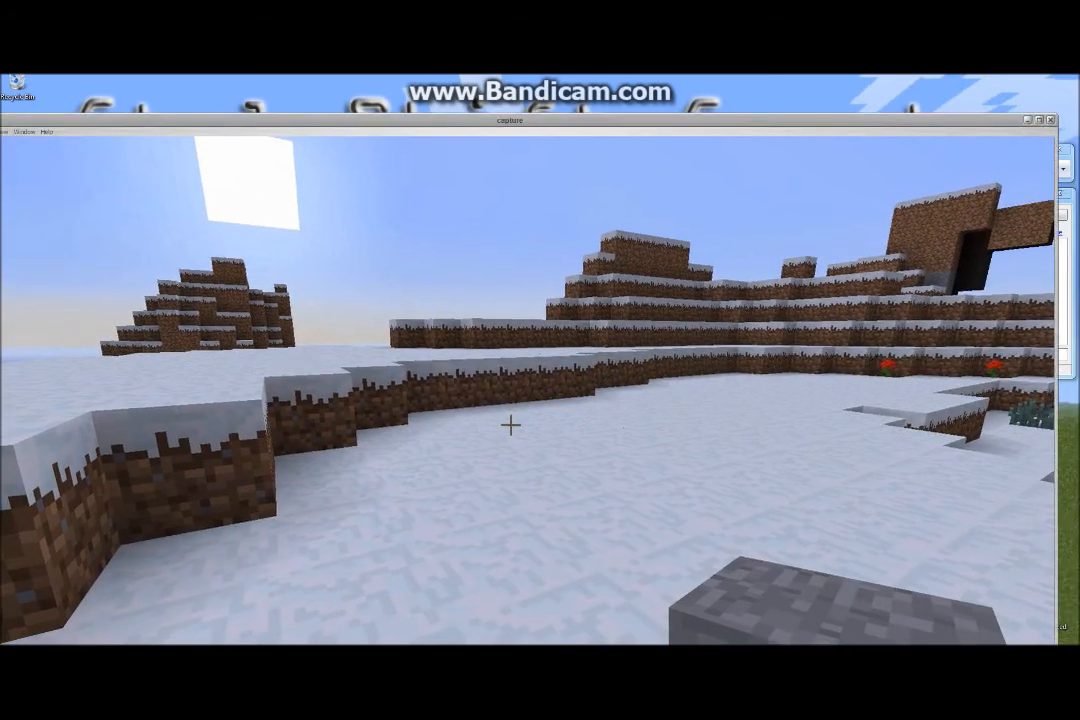